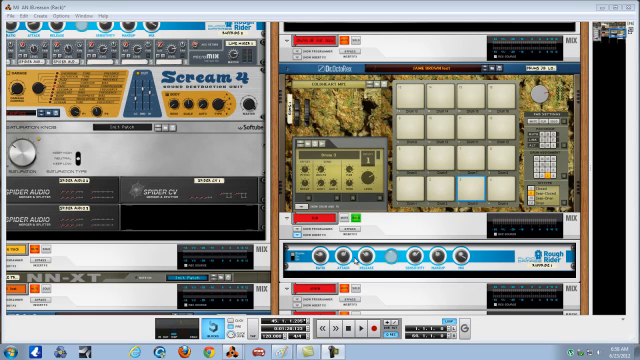
click(466, 188)
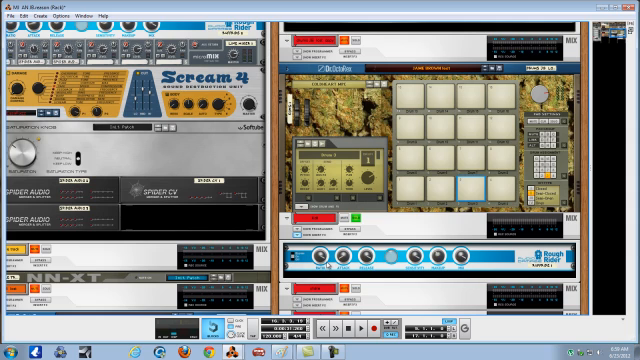
mouse_move(315, 265)
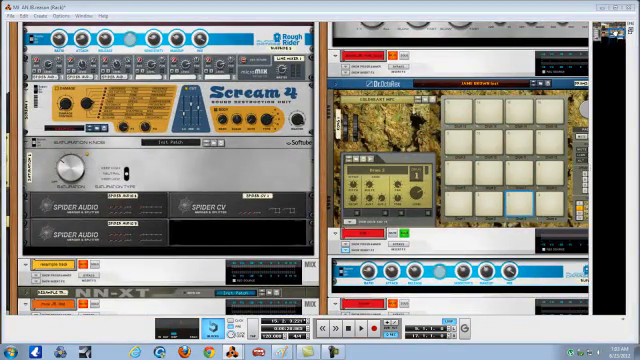
scroll(down, 3)
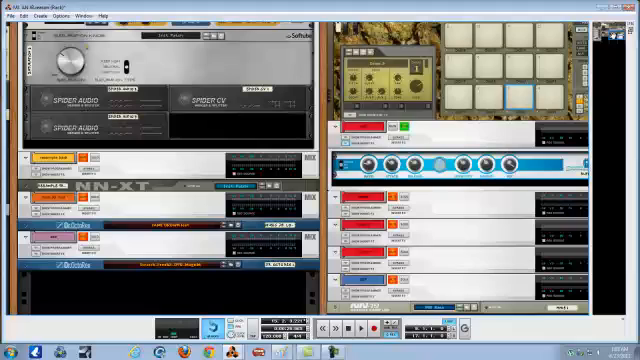